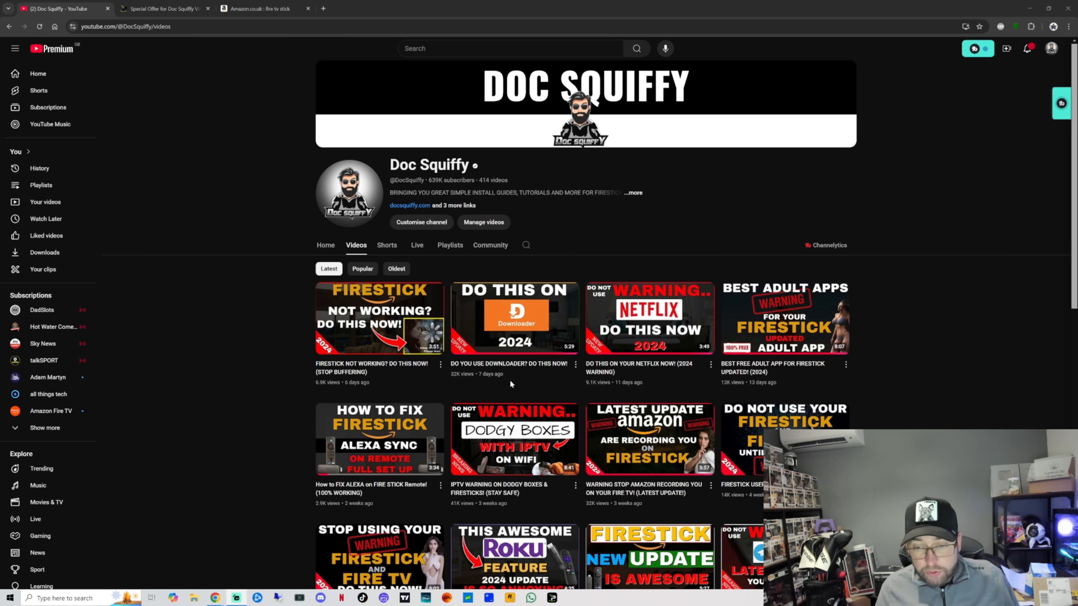
# - Switch to the Amazon 'fire tv stick' results and scroll through the Lite, HD, 4K and 4K Max listings
pyautogui.scroll(-3)
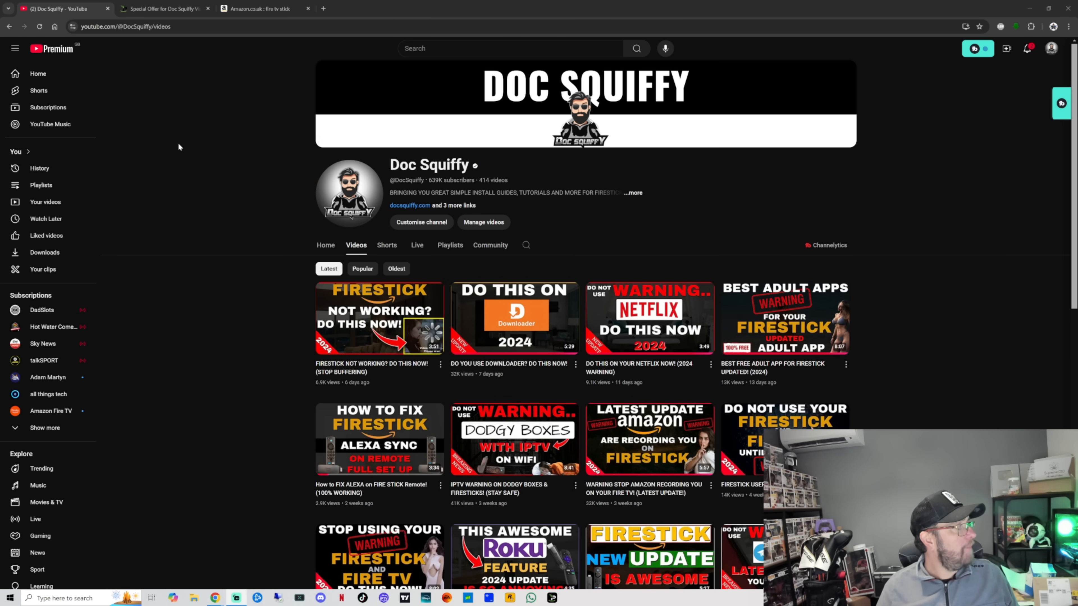
pyautogui.click(258, 9)
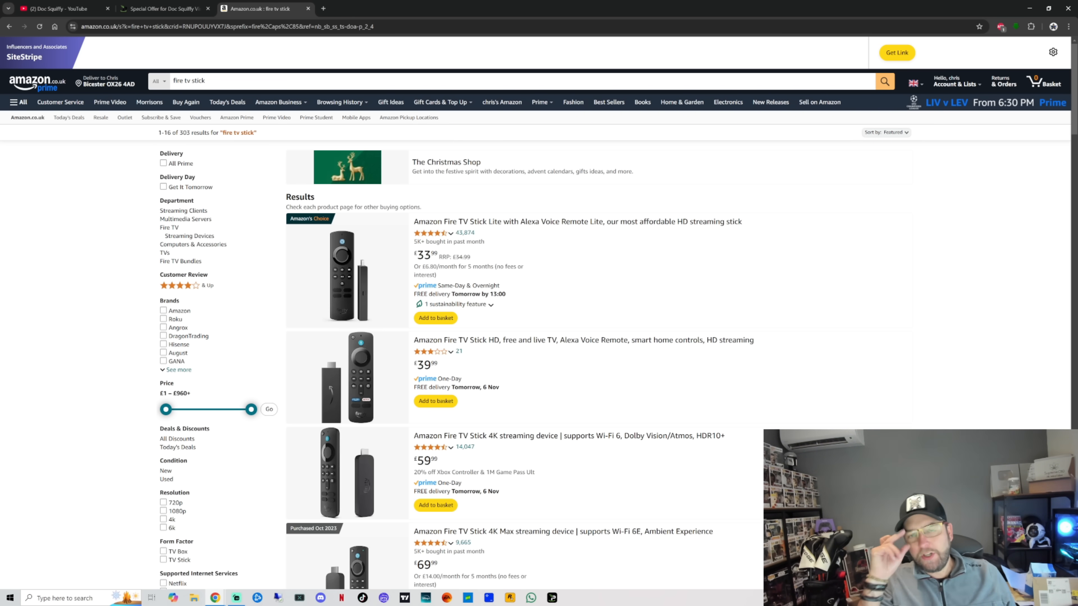
pyautogui.moveTo(662, 445)
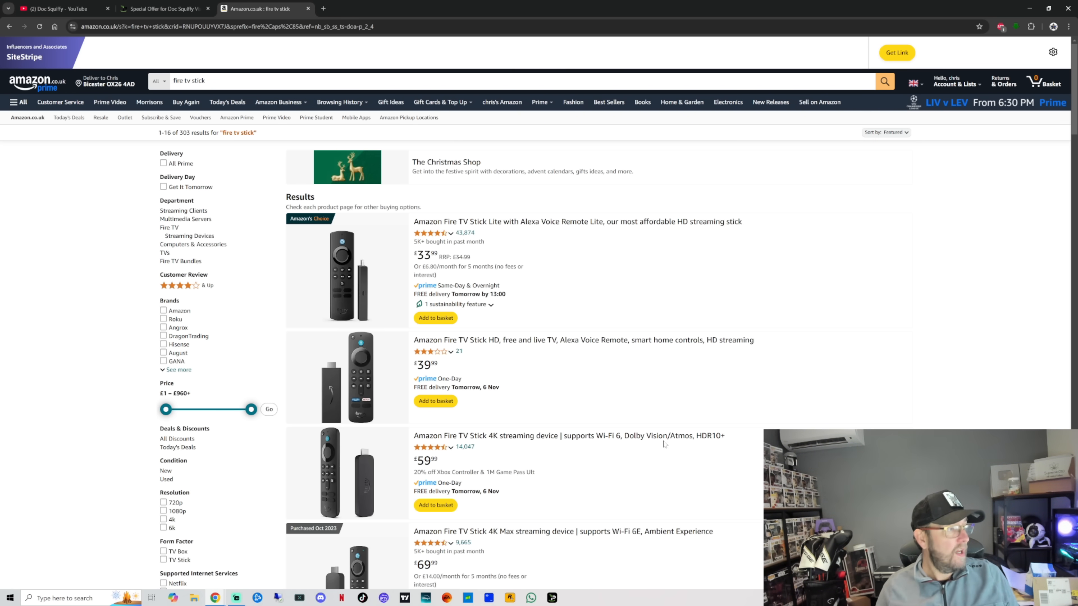
pyautogui.scroll(-3)
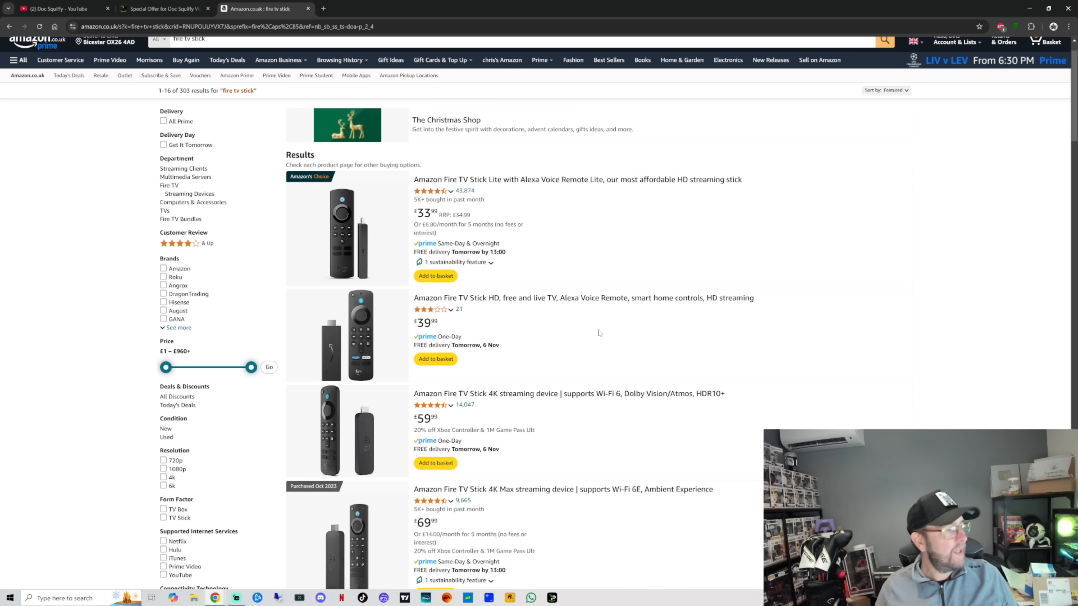
pyautogui.scroll(-3)
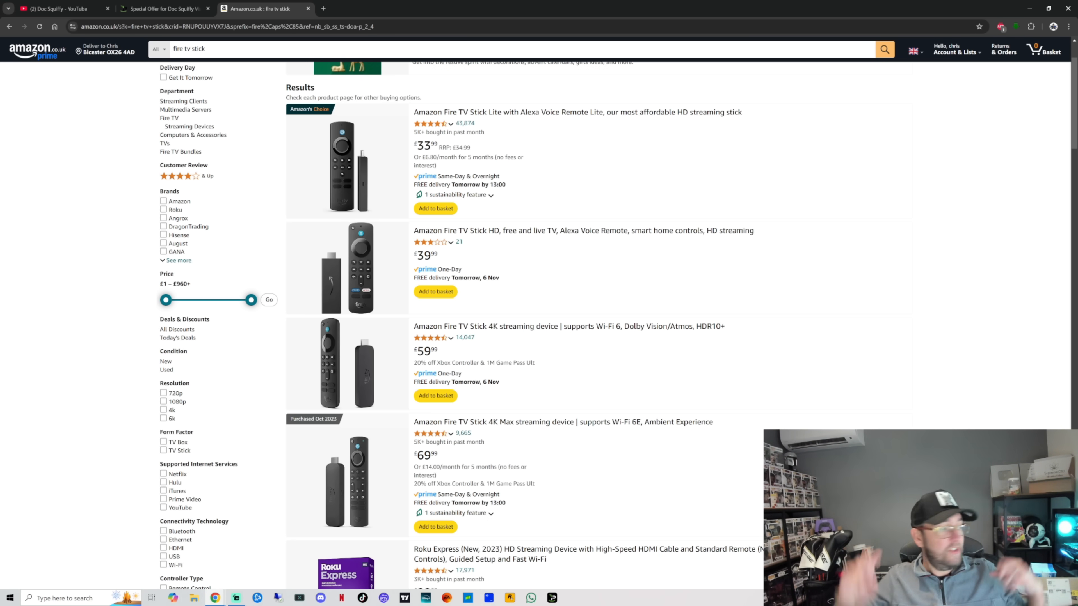
pyautogui.scroll(-3)
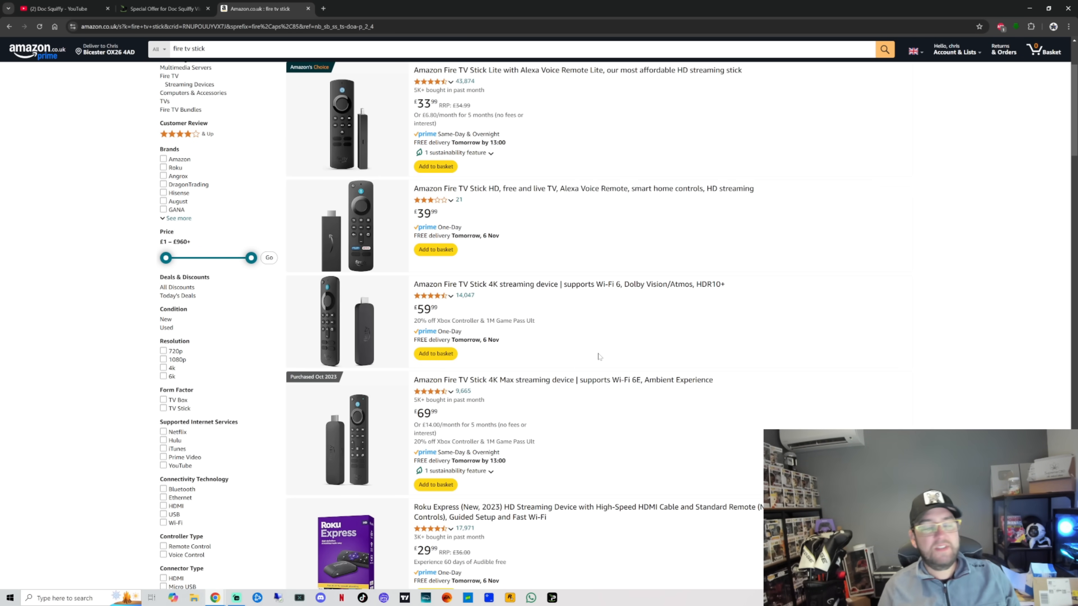
pyautogui.scroll(-3)
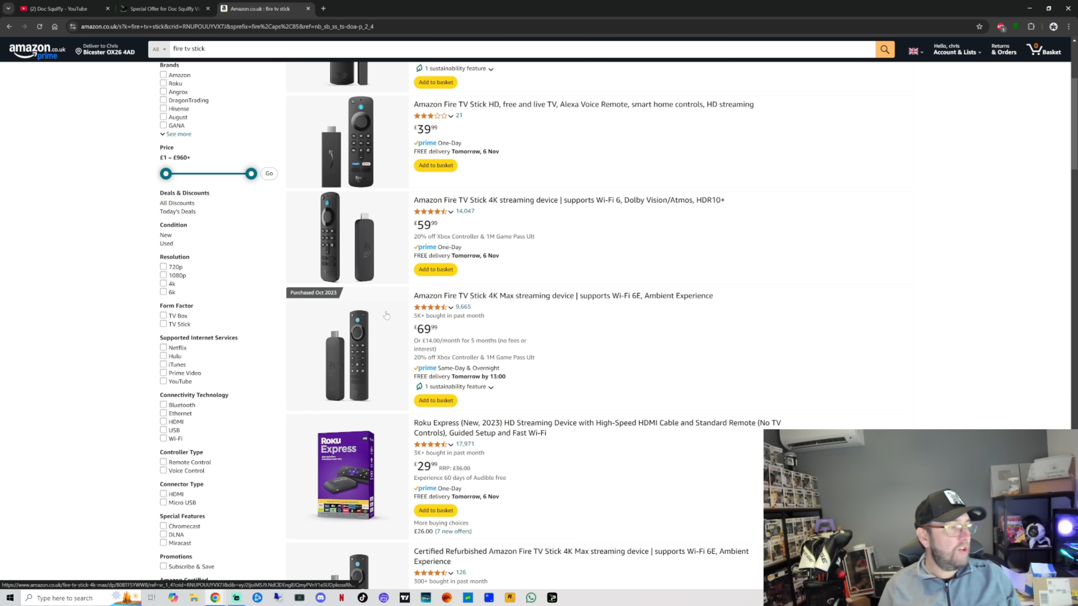
pyautogui.scroll(-3)
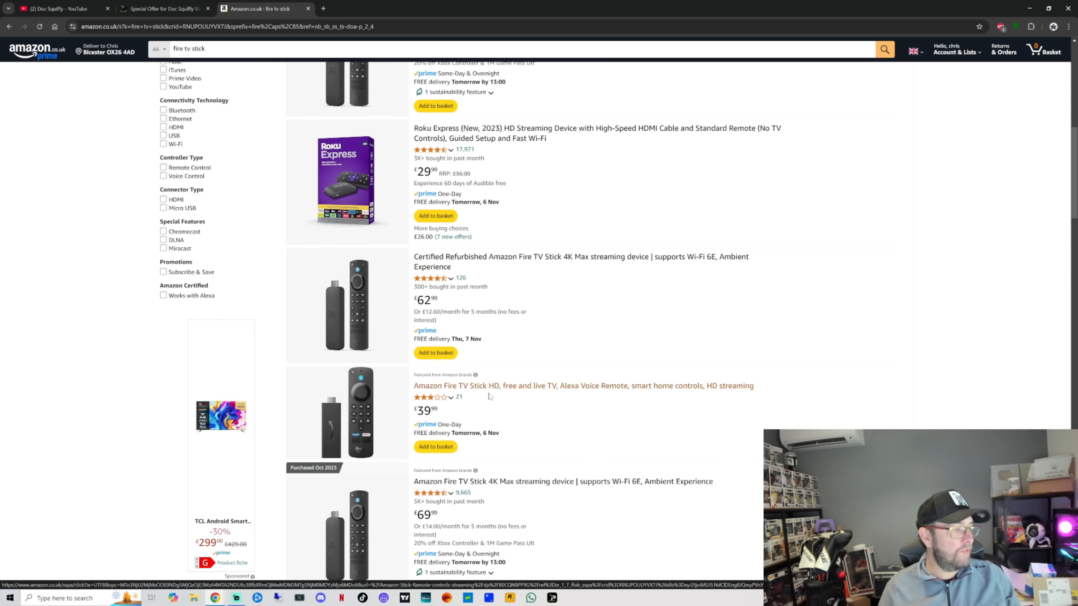
pyautogui.scroll(-3)
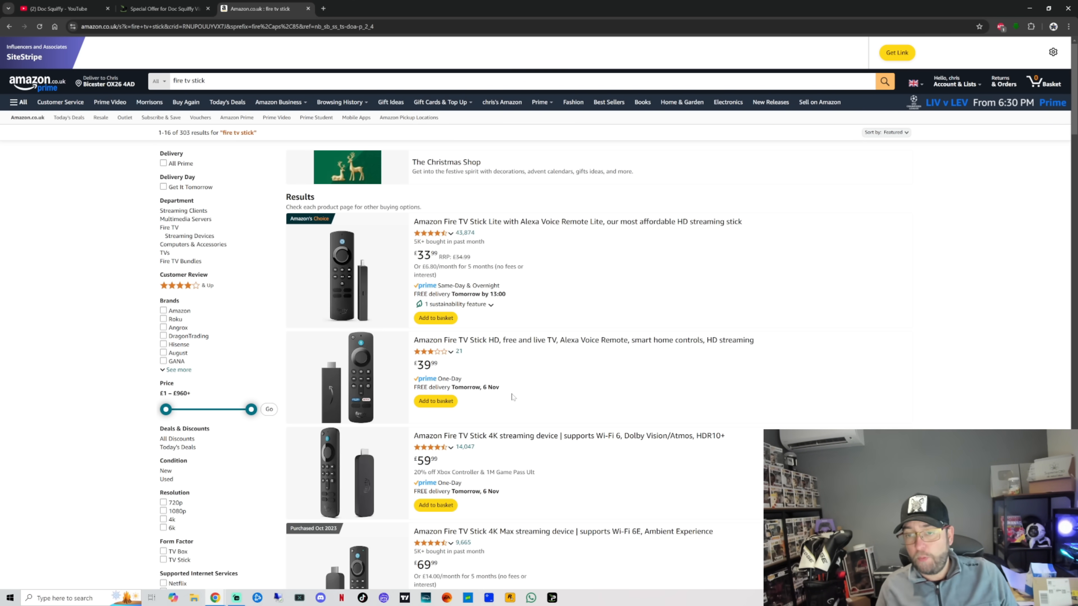
# - Scroll the results toward the Fire TV Stick Lite with Alexa Voice Remote Lite listing
pyautogui.scroll(-3)
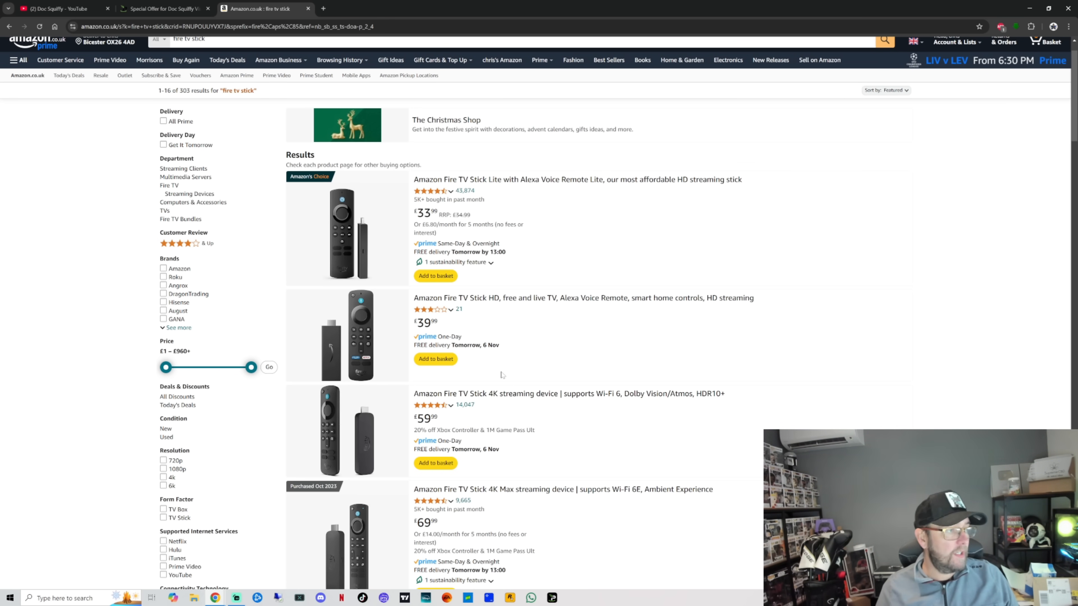
pyautogui.moveTo(502, 175)
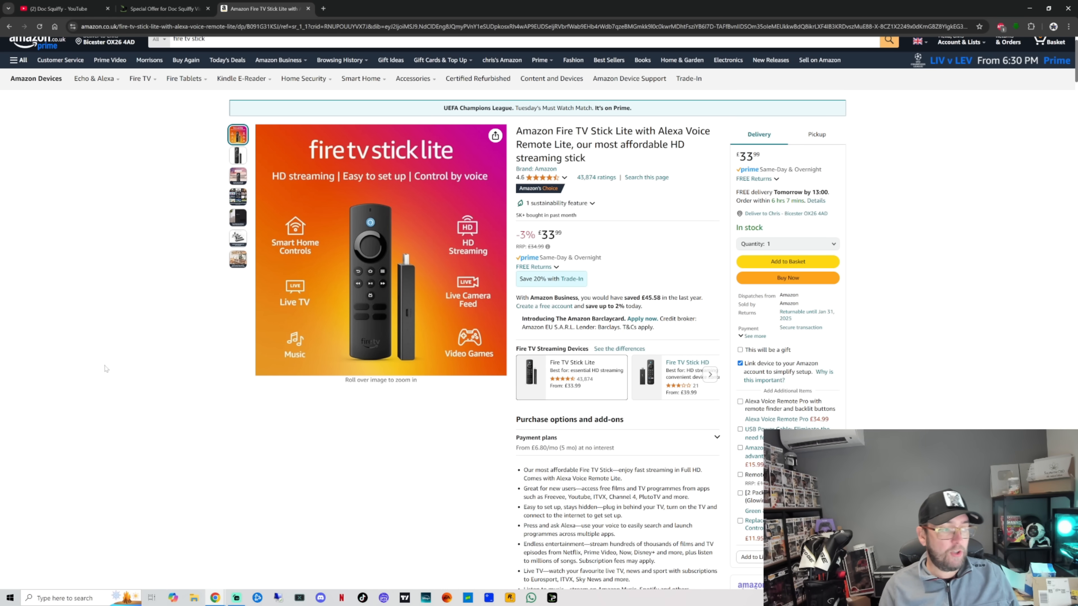
# - Scroll the Fire TV Stick Lite page to the Compare Fire TV devices table covering HD, 4K, 4K Max and Cube
pyautogui.scroll(-3)
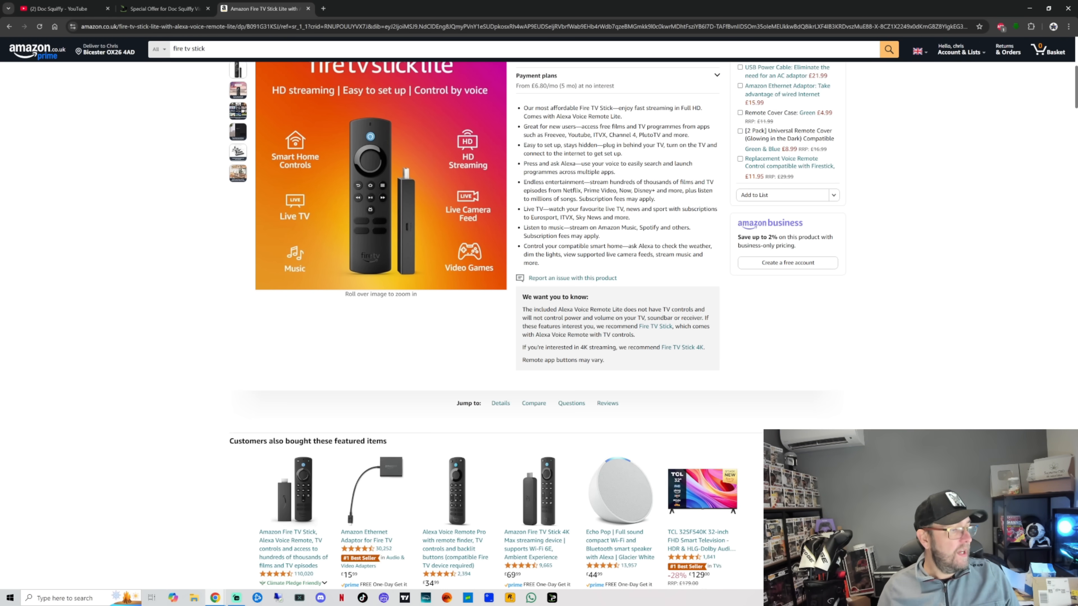
pyautogui.scroll(-3)
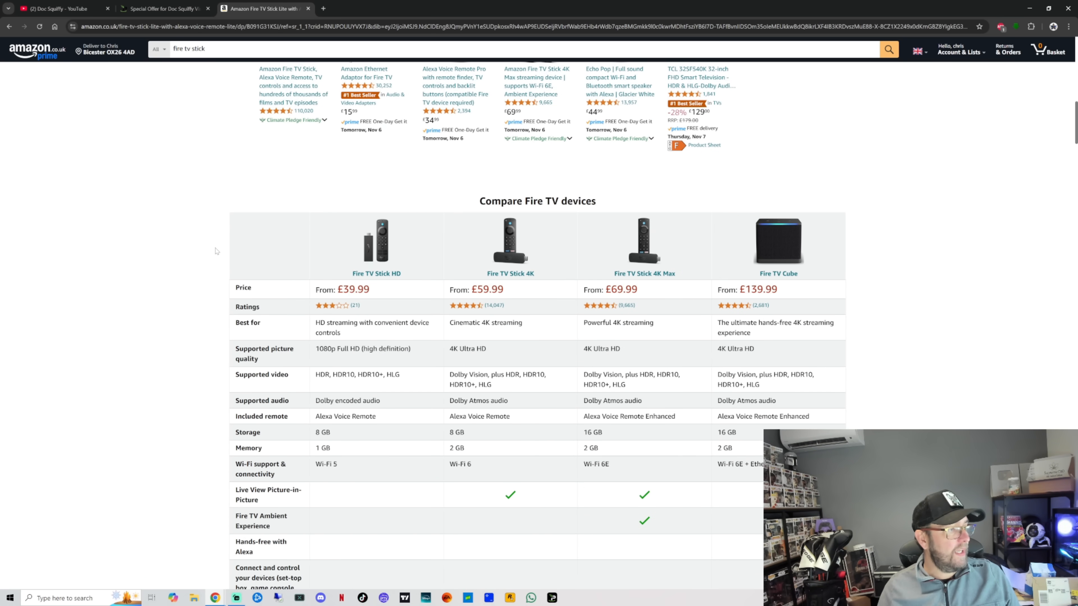
pyautogui.scroll(-3)
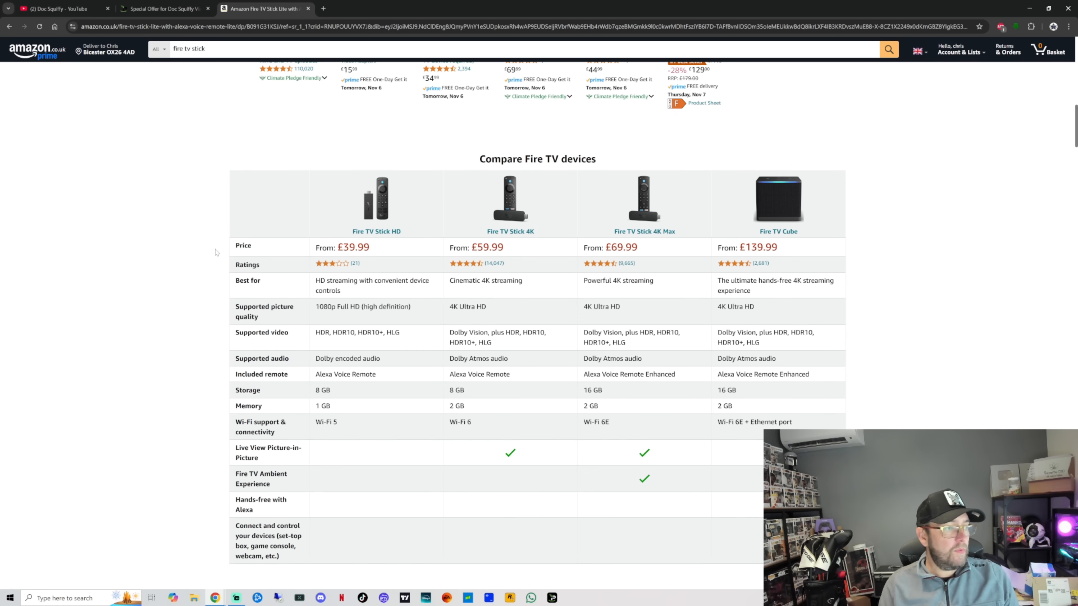
pyautogui.scroll(-3)
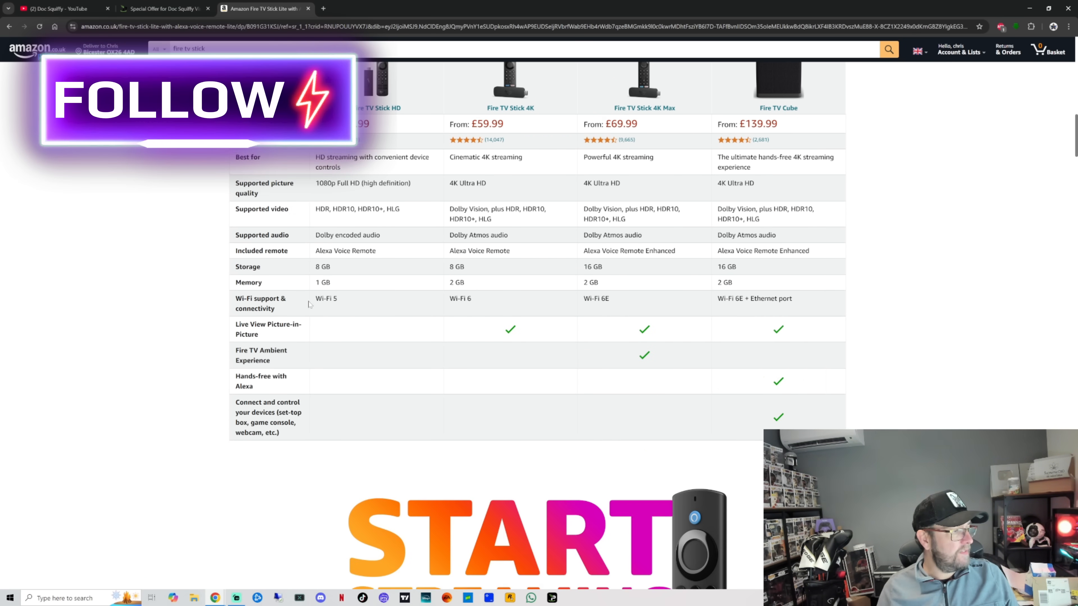
pyautogui.scroll(-3)
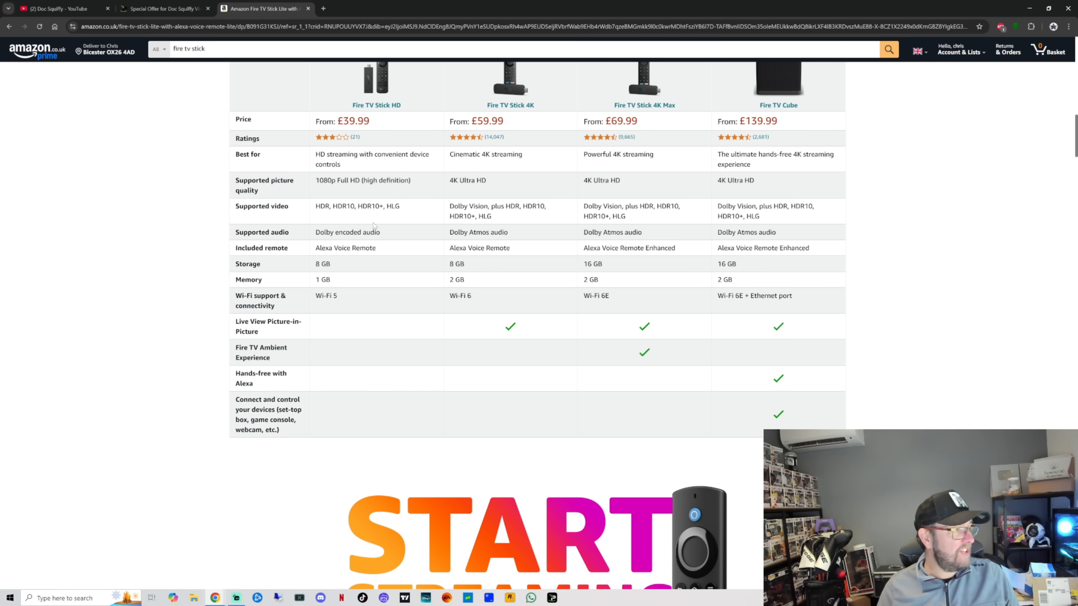
pyautogui.scroll(3)
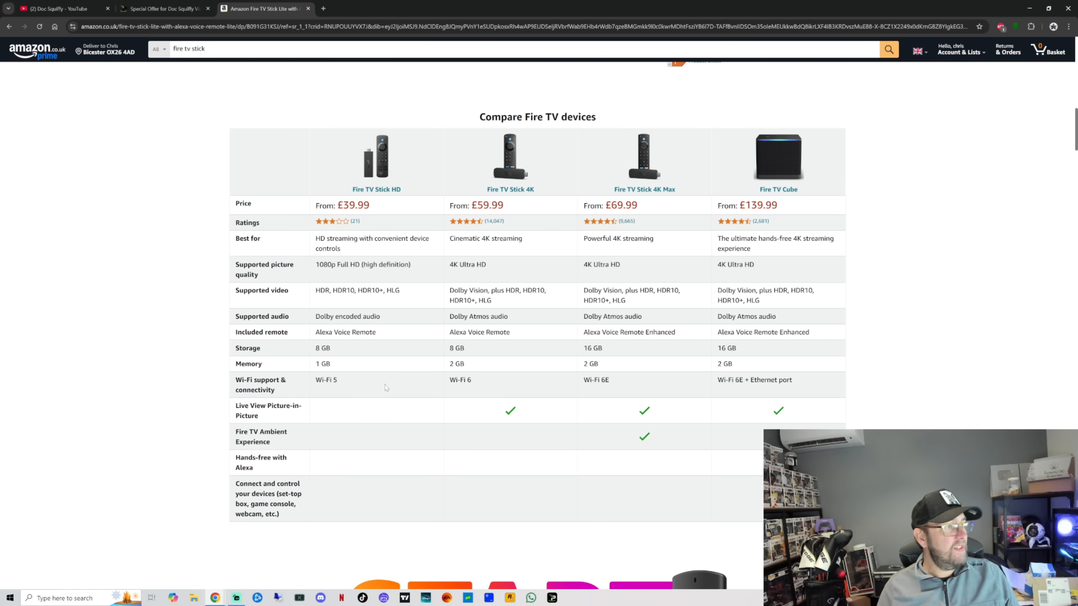
pyautogui.scroll(-3)
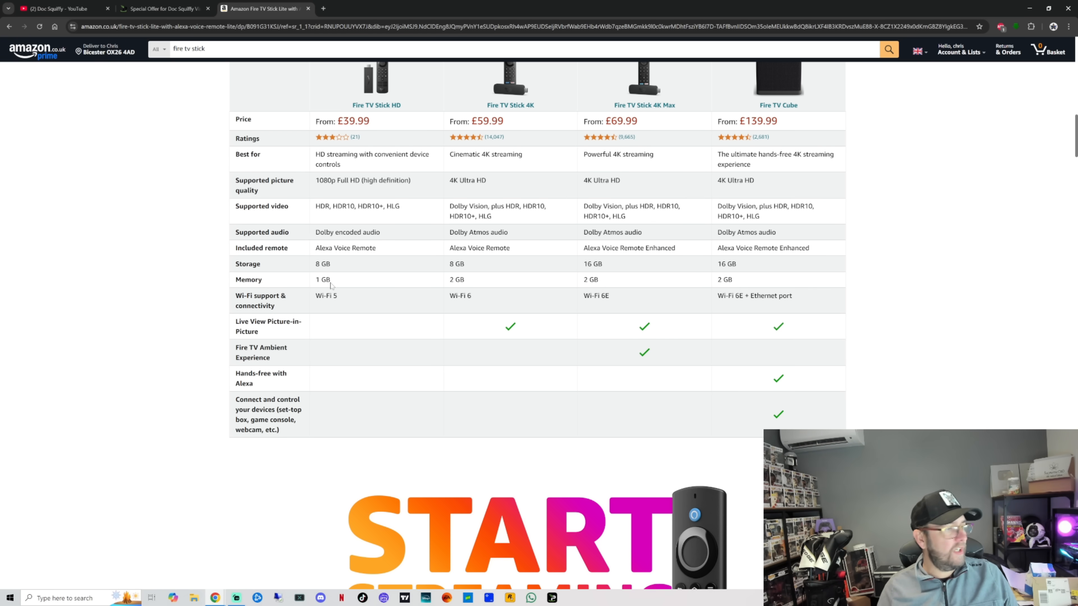
pyautogui.moveTo(349, 279)
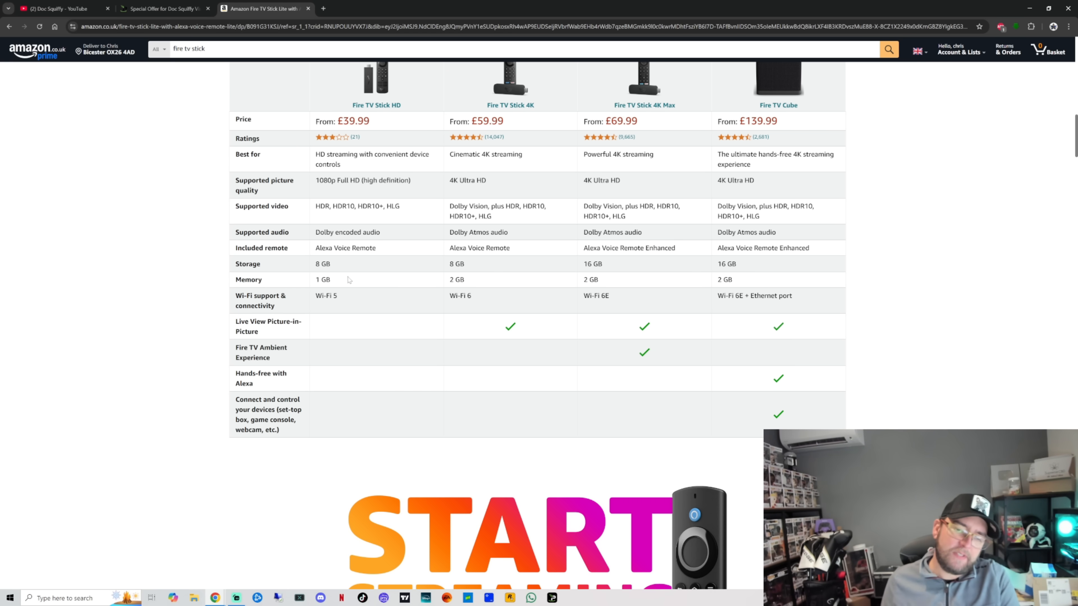
pyautogui.scroll(-3)
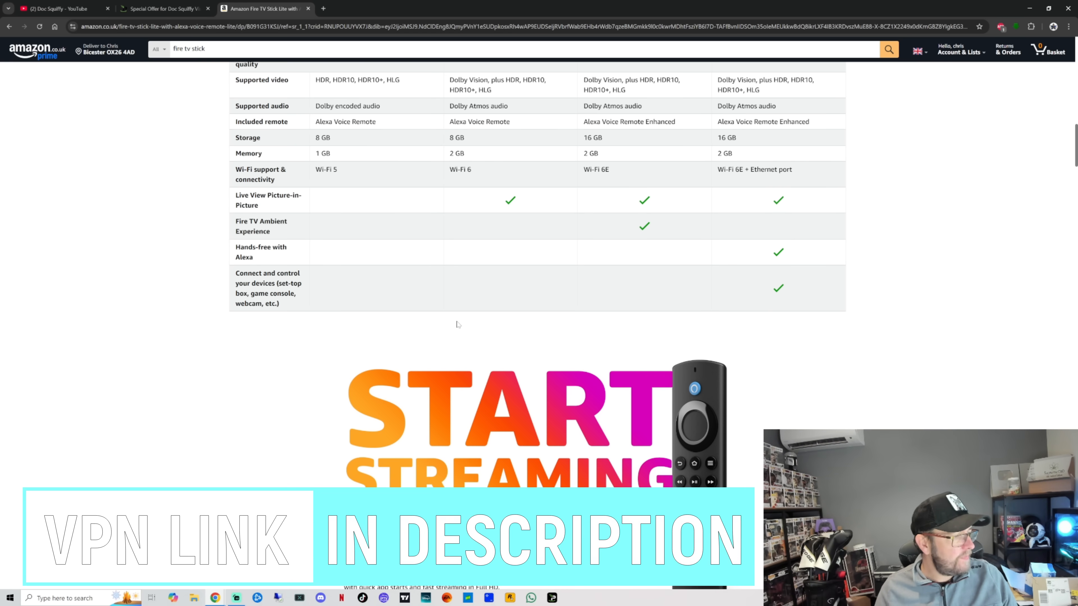
pyautogui.scroll(3)
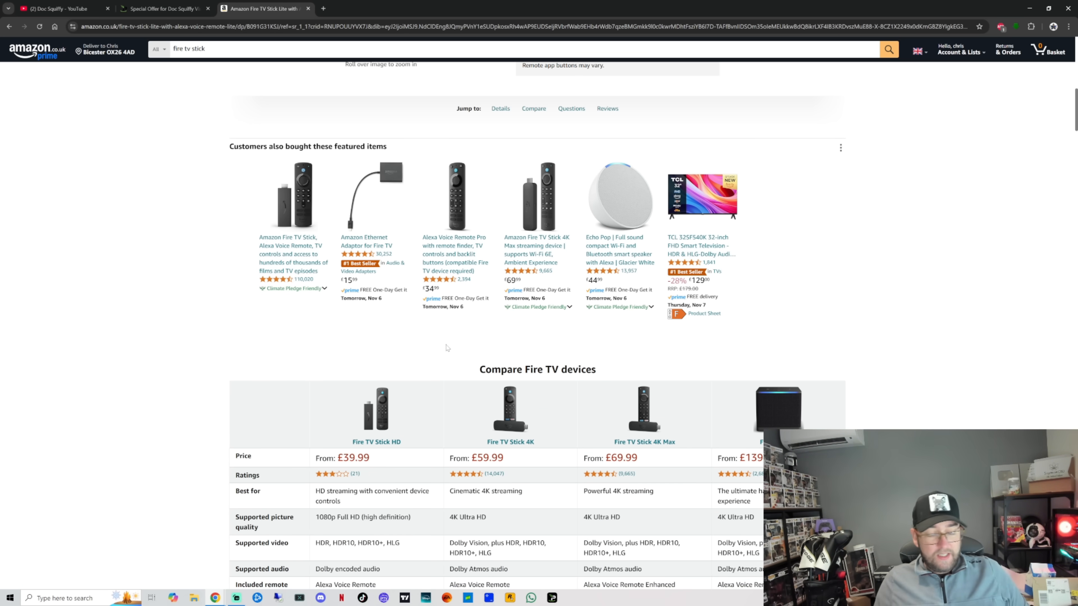
# - Scroll past the comparison table toward the Find content fast section
pyautogui.scroll(-3)
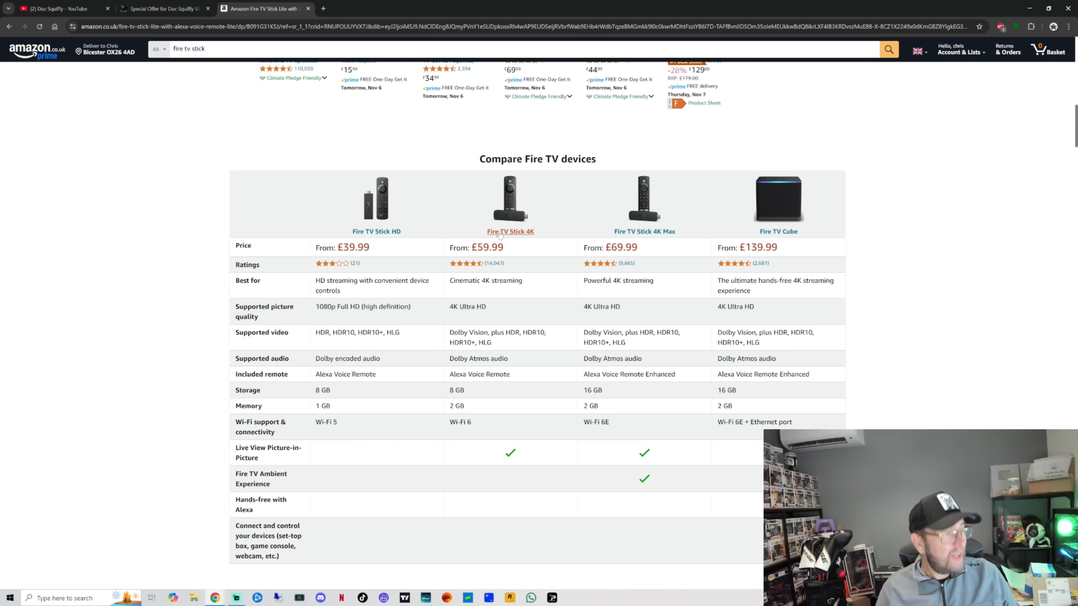
pyautogui.scroll(-3)
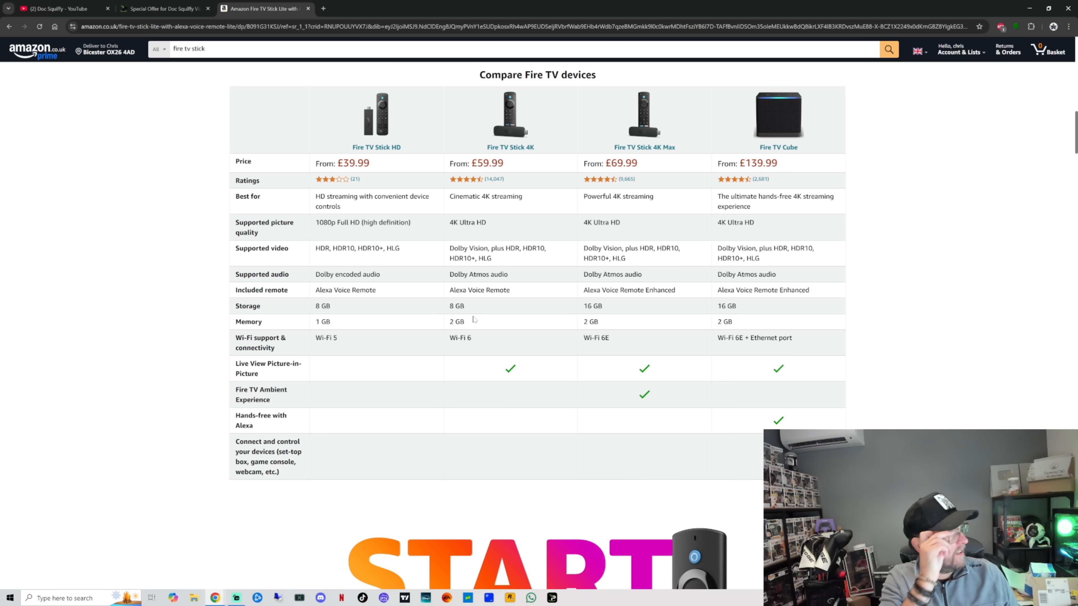
pyautogui.moveTo(432, 312)
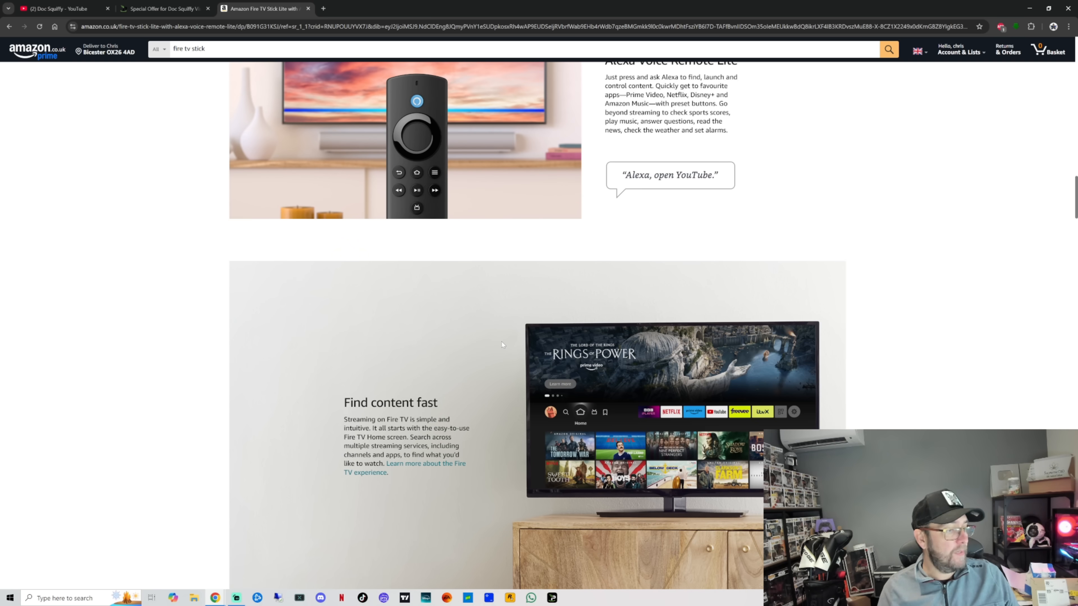
# - Leave the Amazon product page and return to the Doc Squiffy YouTube Videos page
pyautogui.scroll(-3)
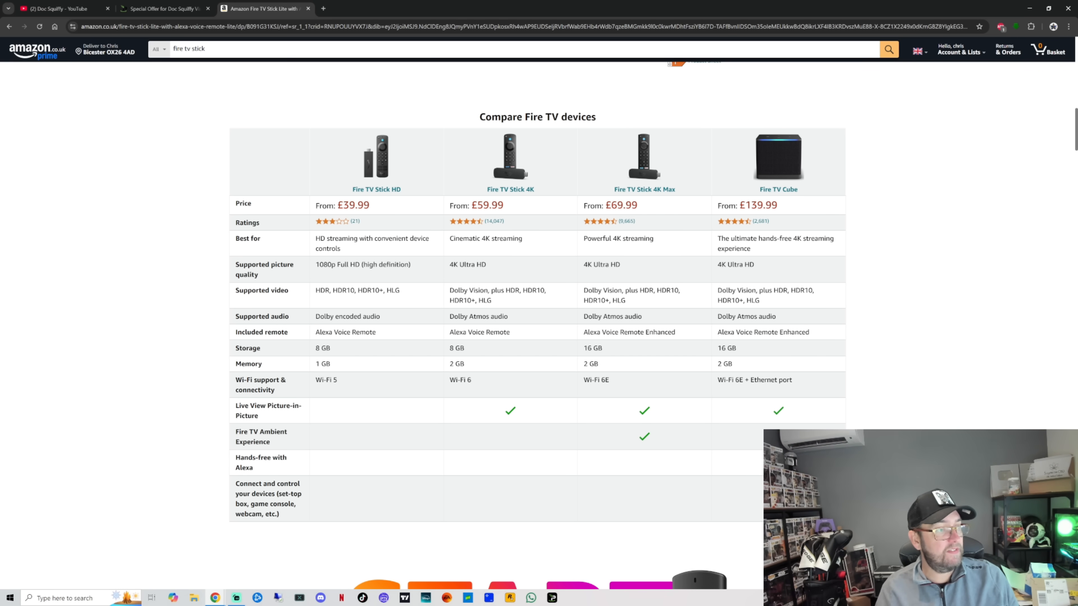
pyautogui.moveTo(519, 215)
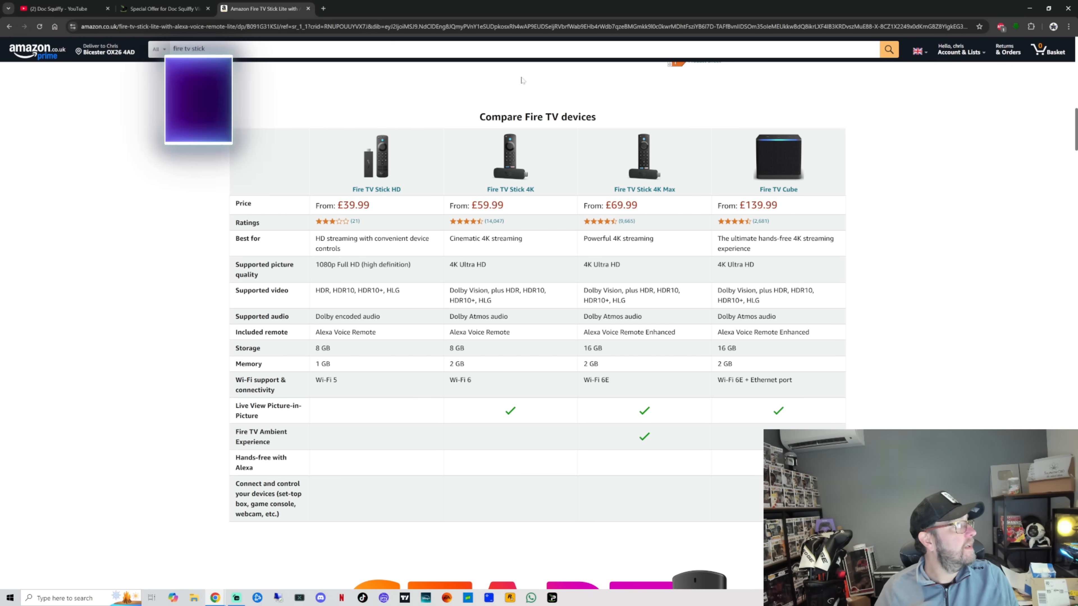
pyautogui.click(56, 9)
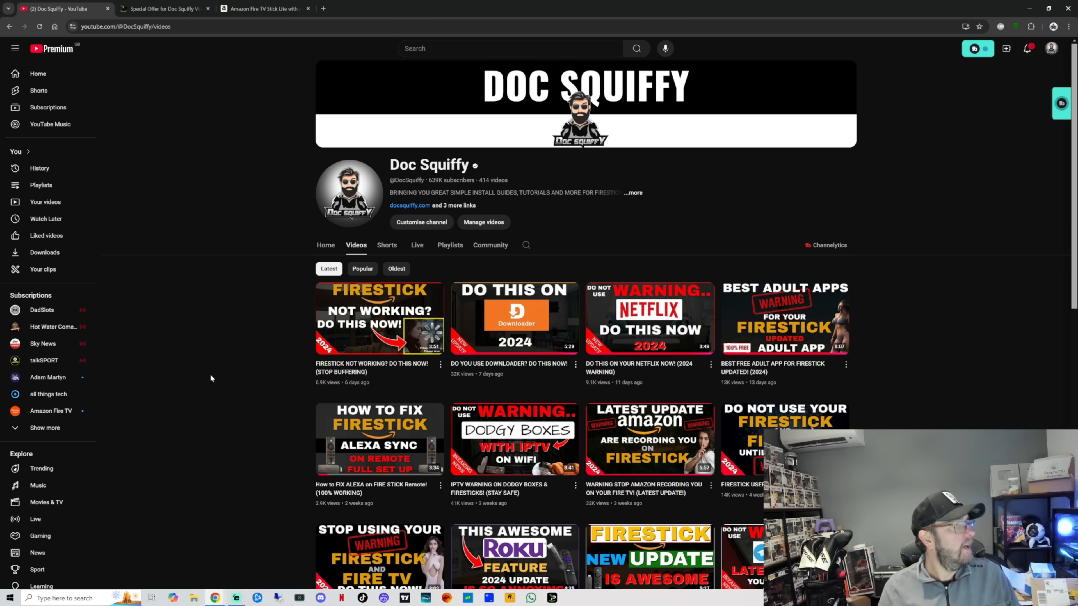
pyautogui.click(163, 9)
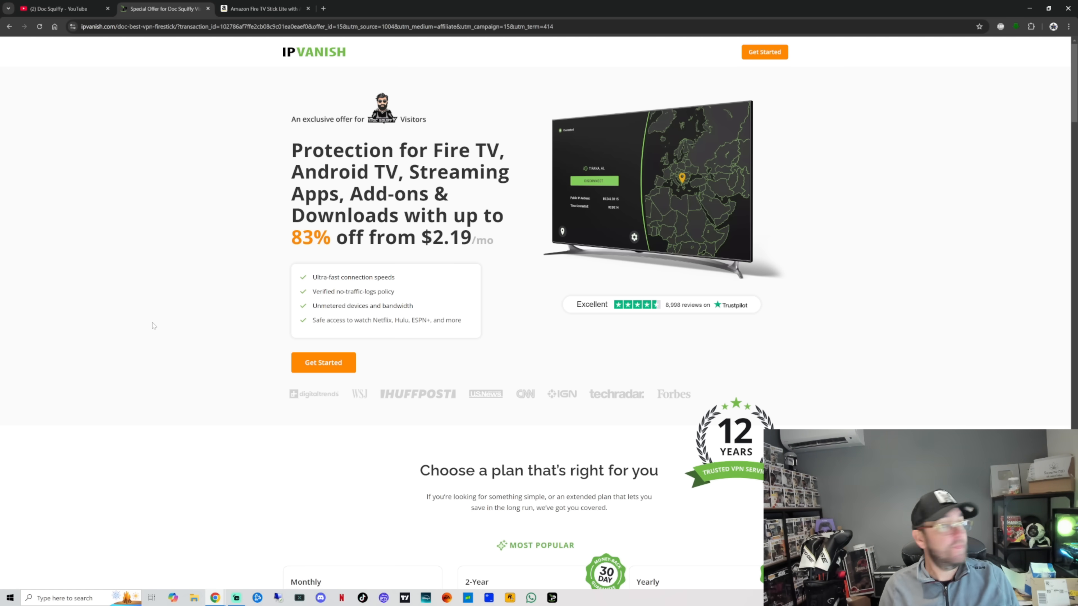
pyautogui.click(57, 8)
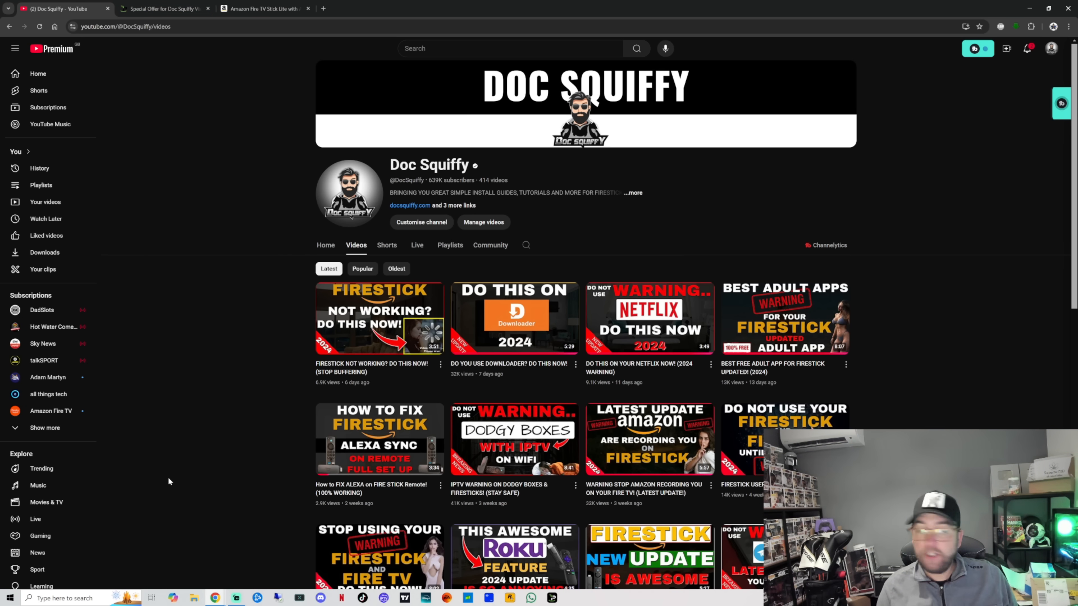